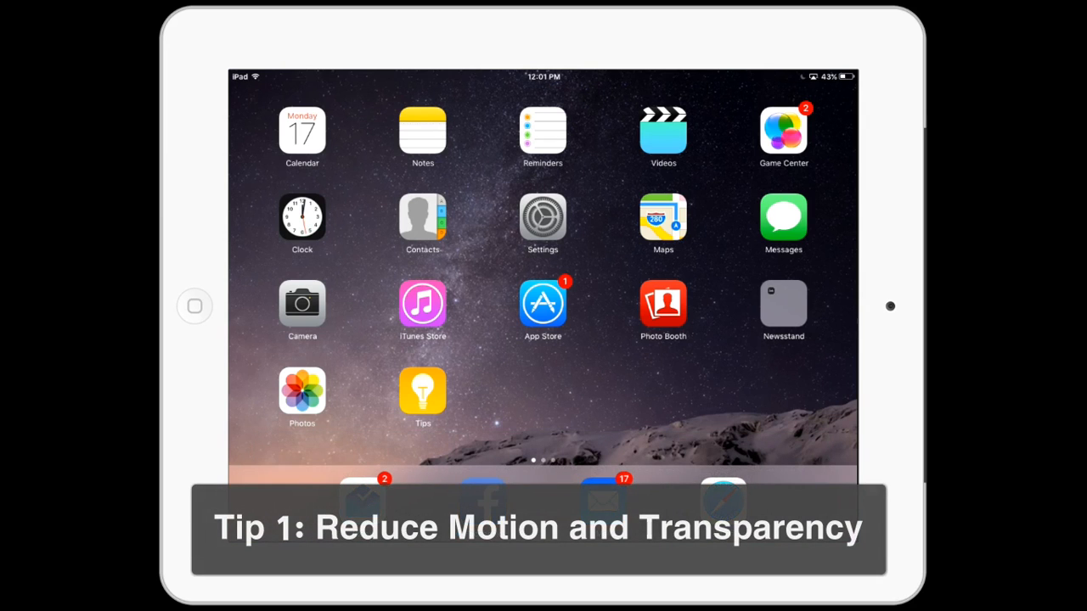
# - Turn on Reduce Transparency in the Accessibility contrast options
pyautogui.click(543, 217)
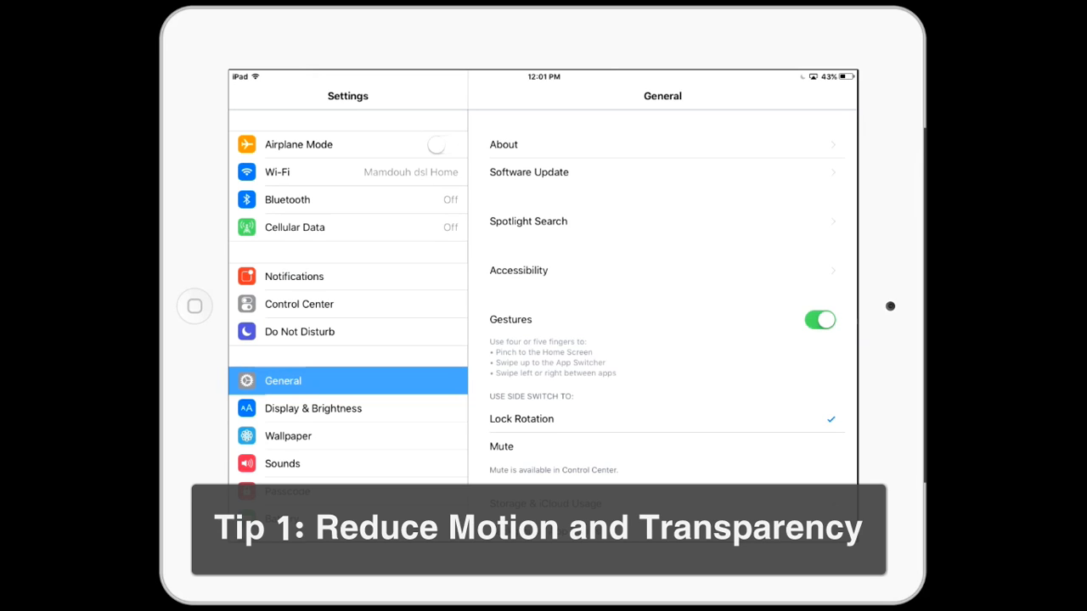
pyautogui.click(518, 271)
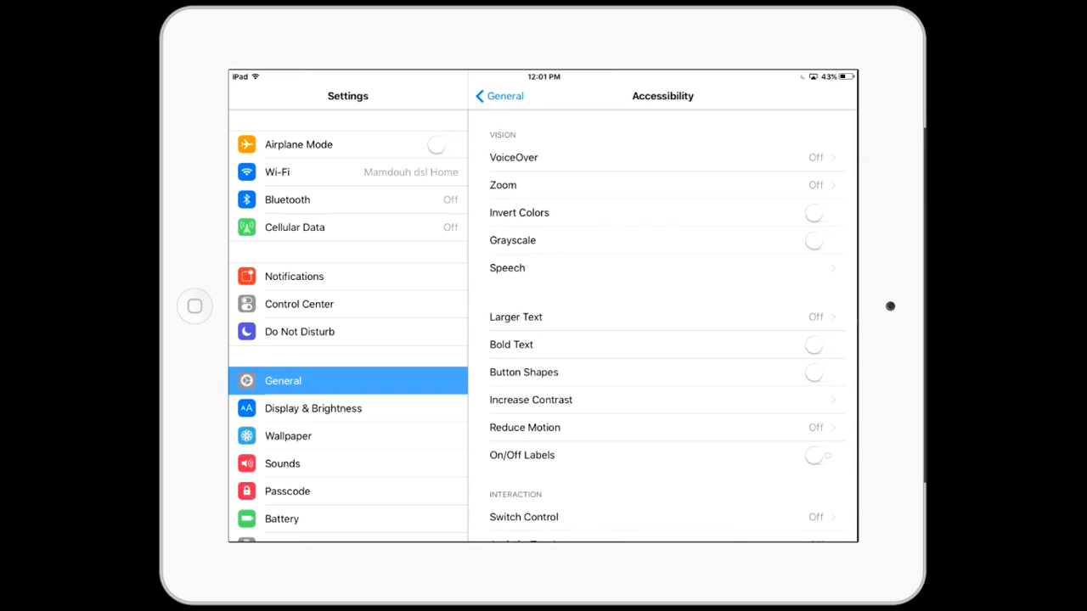
pyautogui.click(531, 400)
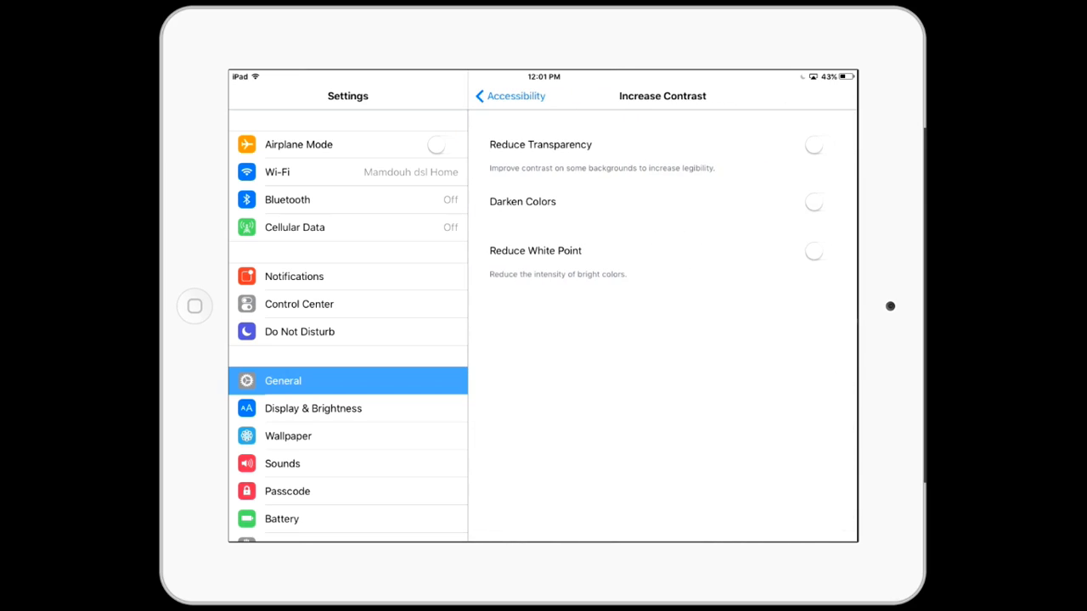
pyautogui.click(819, 144)
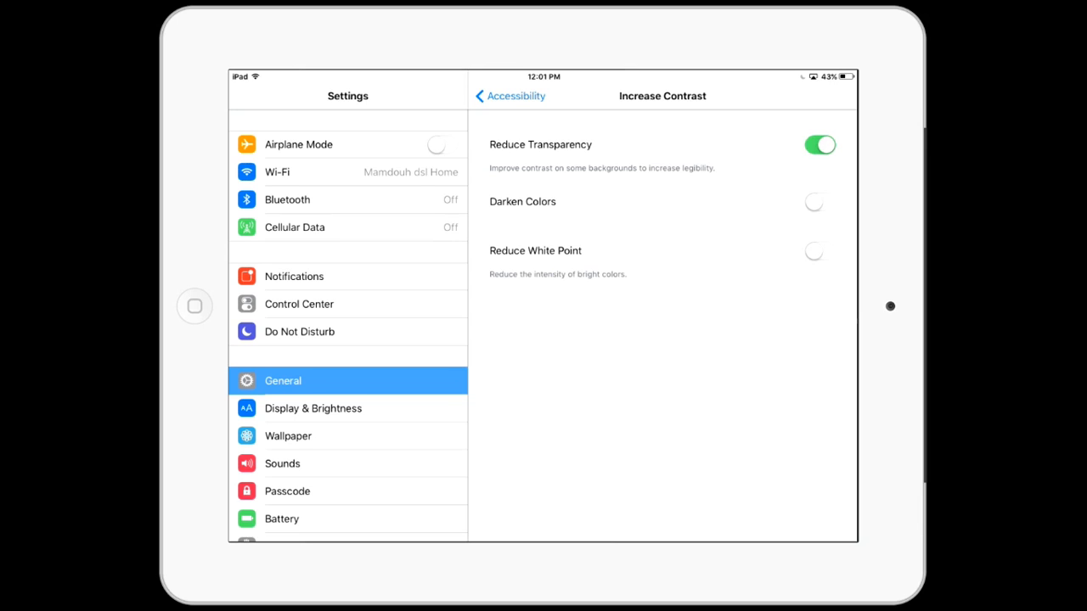
pyautogui.click(509, 96)
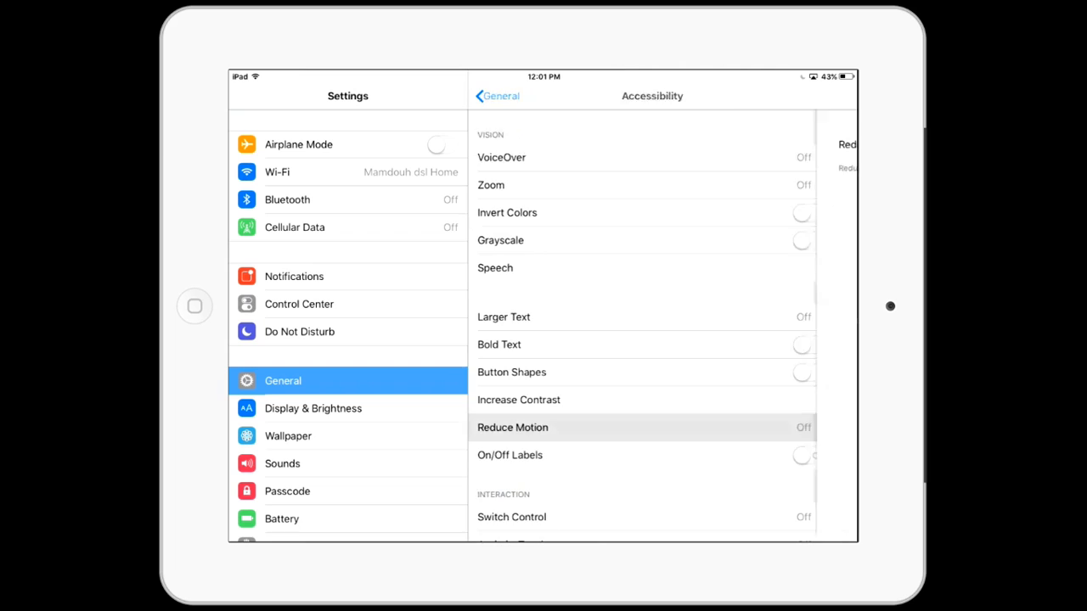
# - Turn on Reduce Motion and go back to the General settings
pyautogui.click(513, 427)
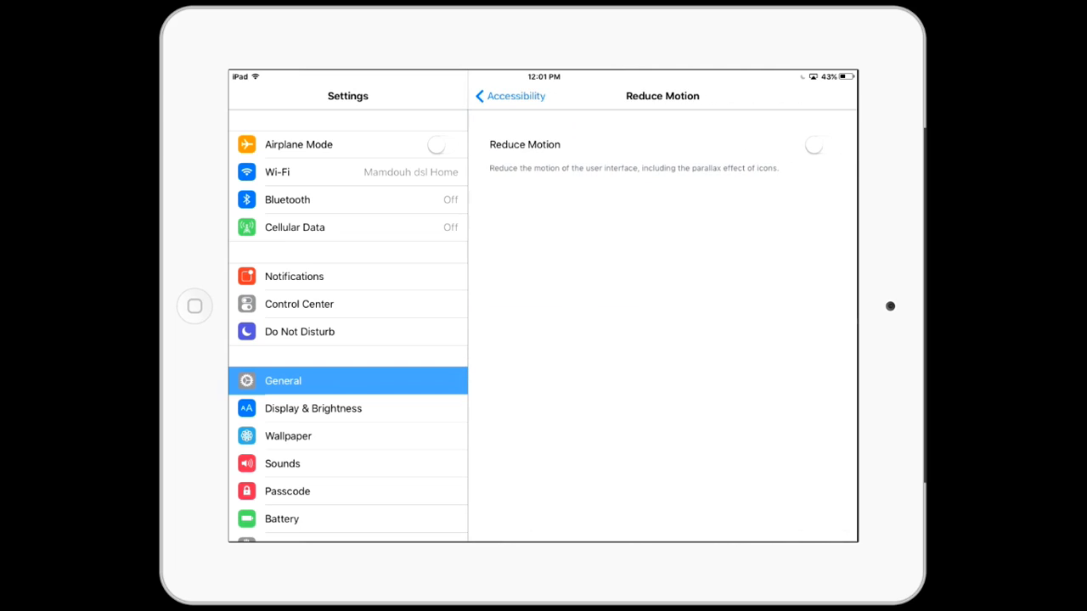
pyautogui.click(818, 144)
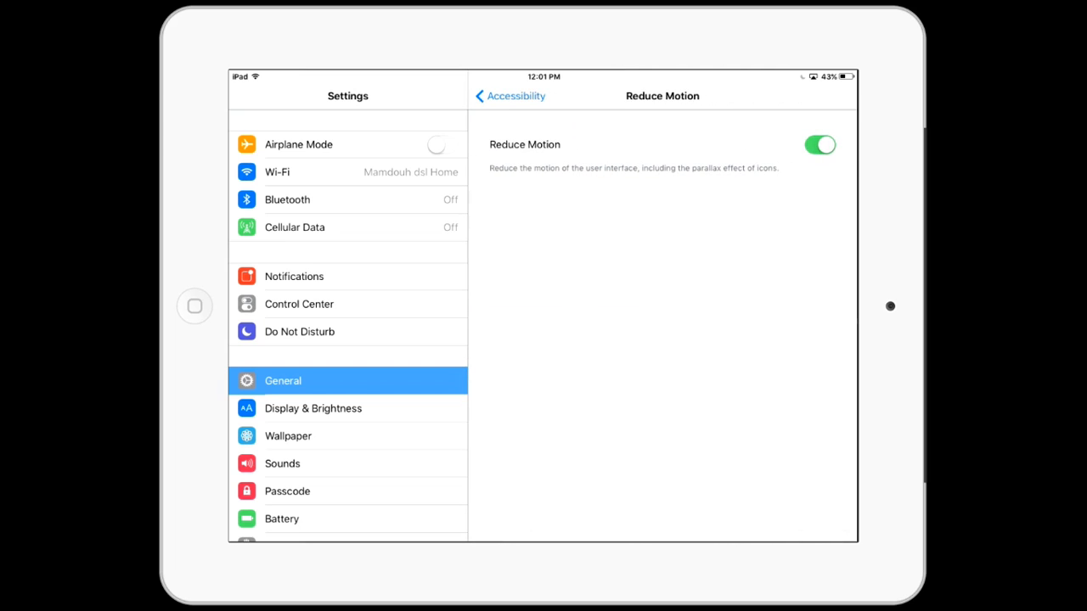
pyautogui.click(509, 95)
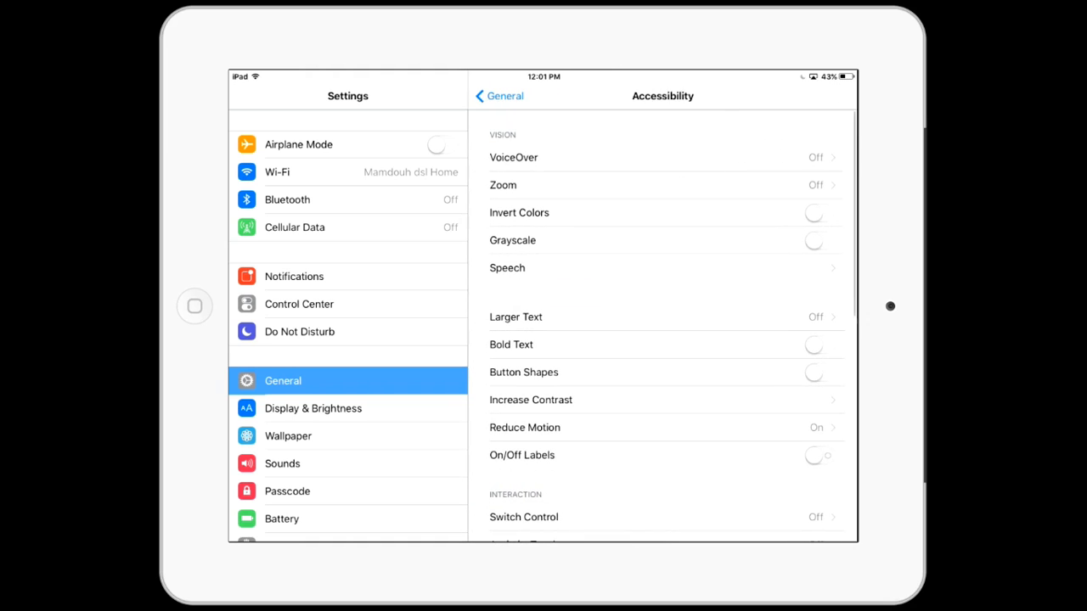
pyautogui.click(499, 95)
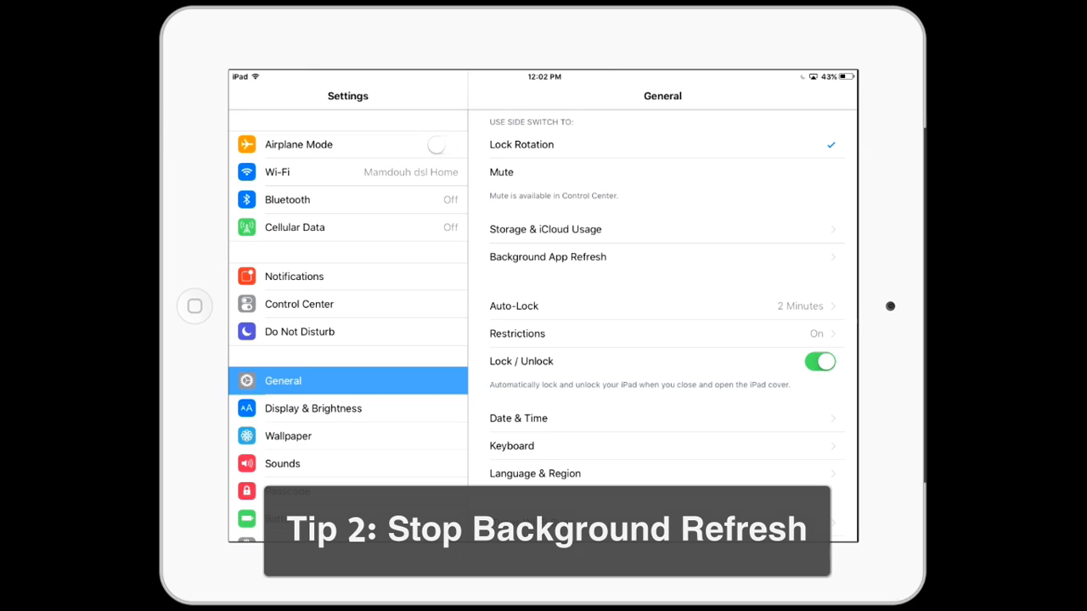
# - Switch off the master Background App Refresh toggle for all apps
pyautogui.click(548, 257)
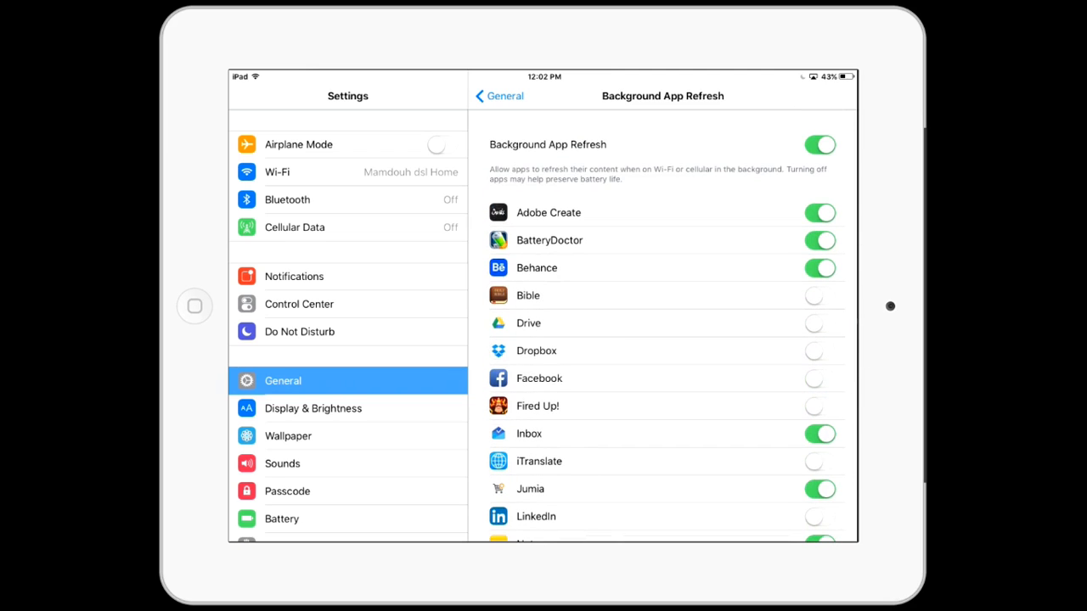
pyautogui.click(818, 144)
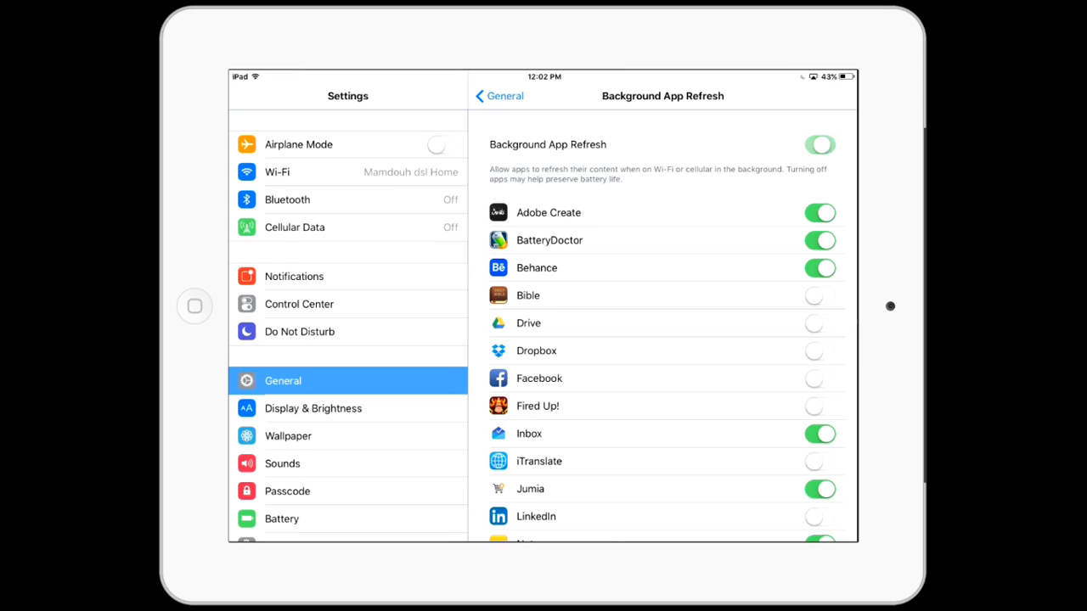
pyautogui.click(818, 144)
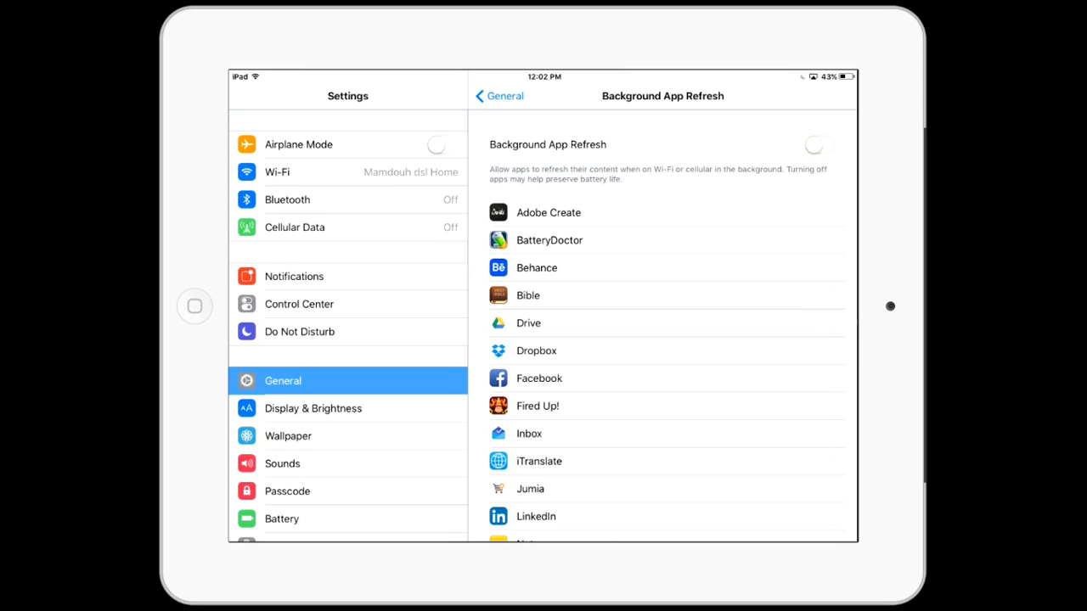
pyautogui.click(499, 95)
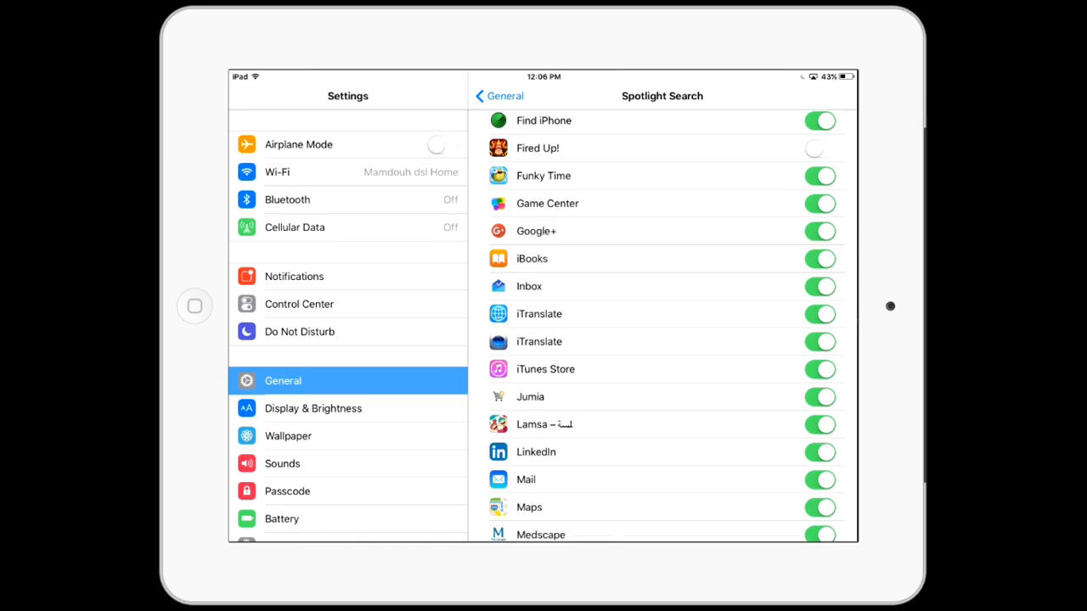
# - Scroll through the Spotlight Search app list, such as Clock and Fired Up!, then go back
pyautogui.scroll(-3)
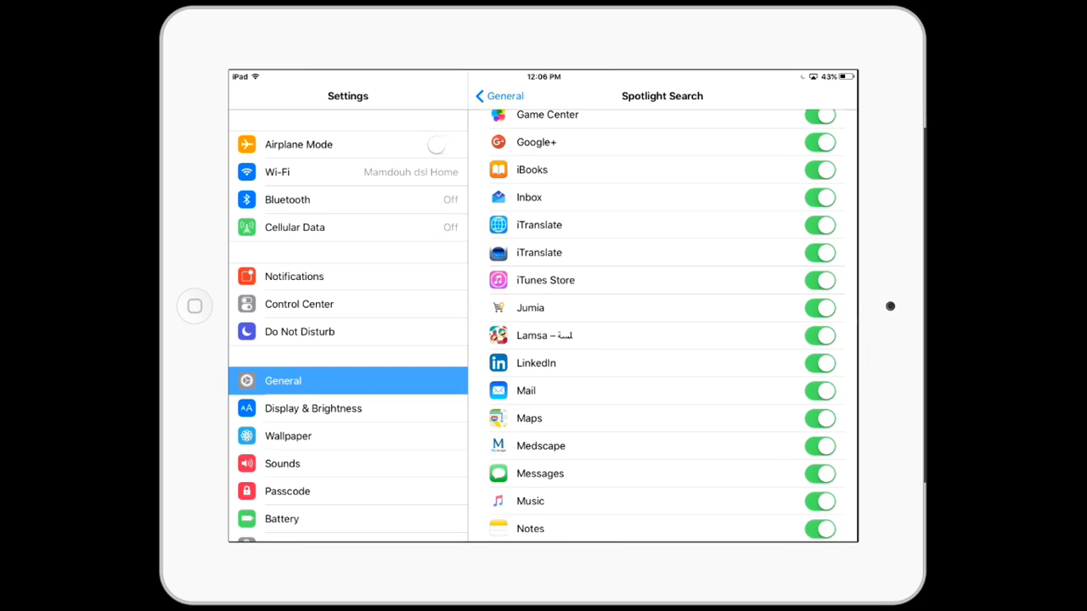
pyautogui.scroll(3)
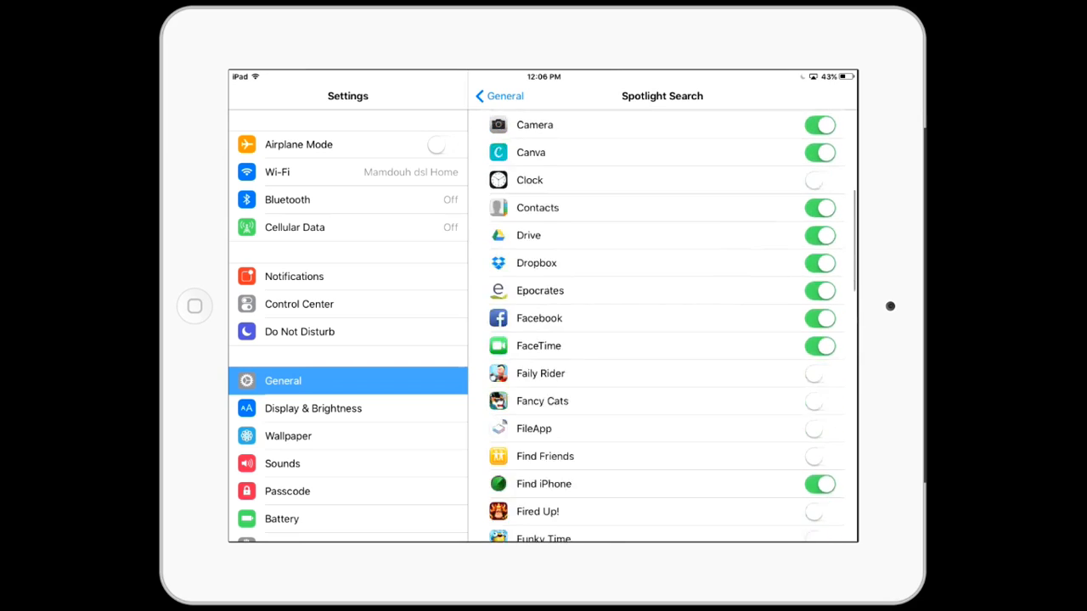
pyautogui.click(497, 95)
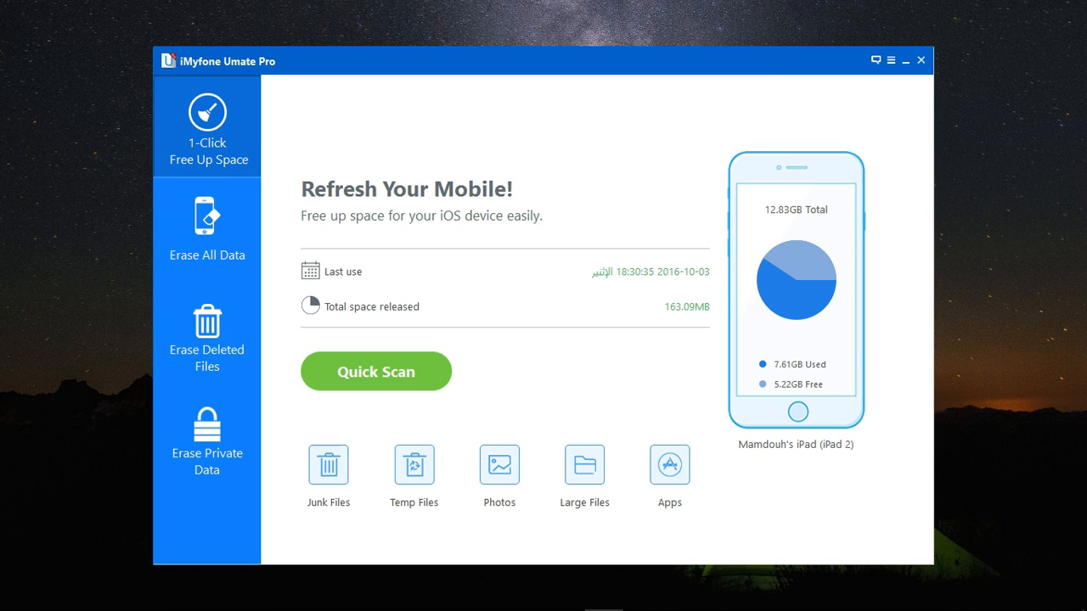
pyautogui.moveTo(363, 196)
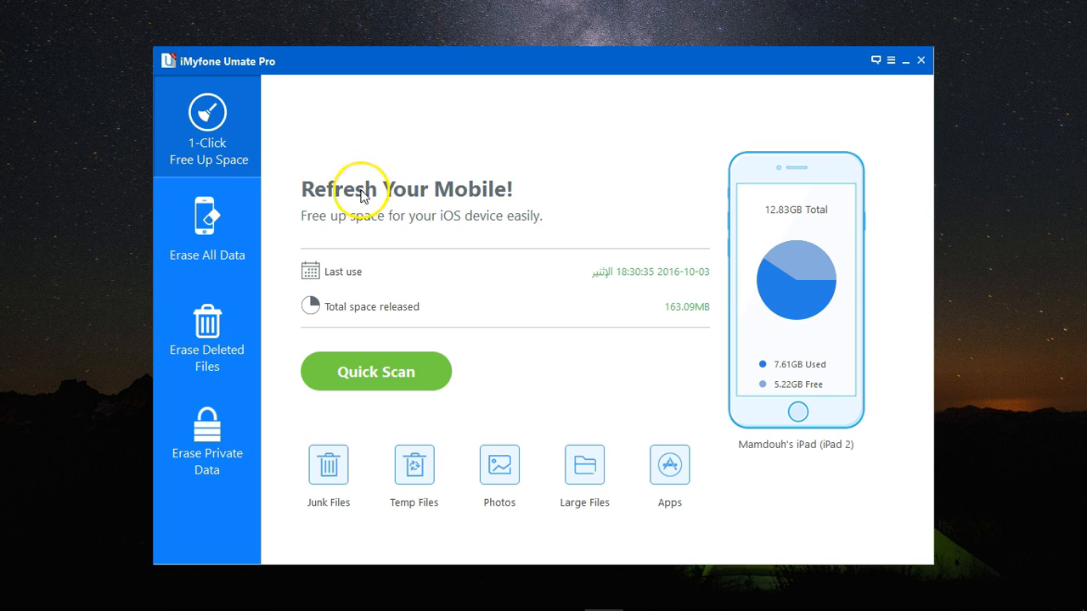
# - Quick Scan the iPad and open the 14.58MB Junk Files details
pyautogui.click(375, 371)
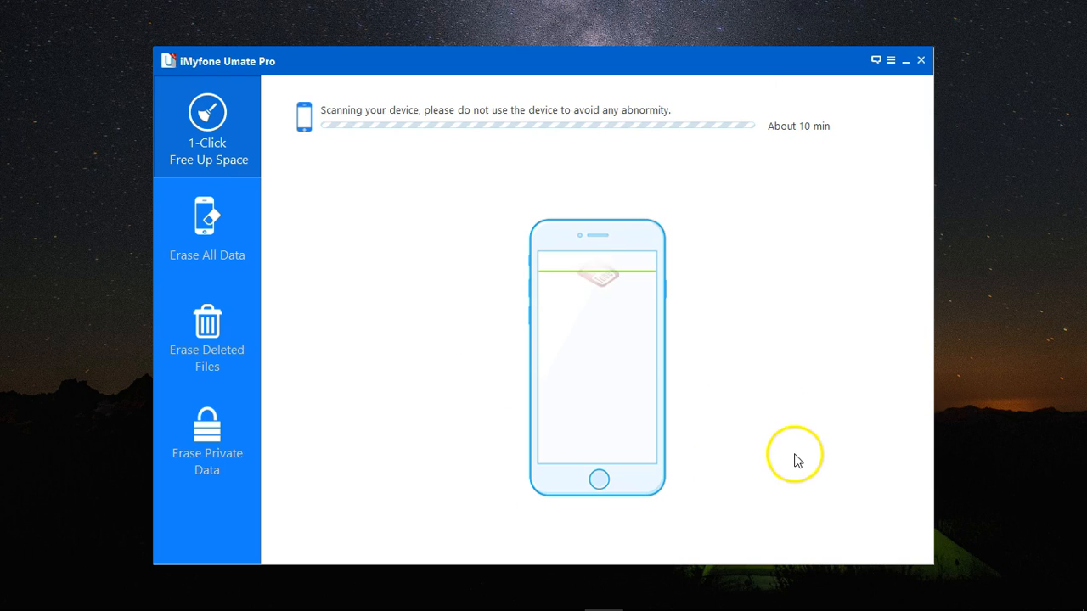
pyautogui.moveTo(825, 459)
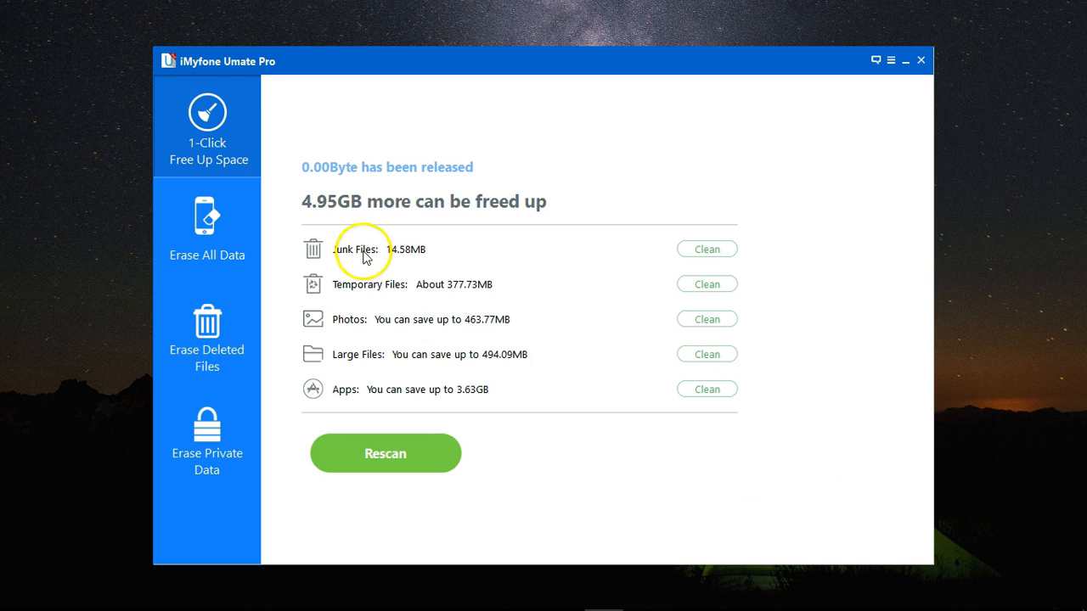
pyautogui.moveTo(394, 410)
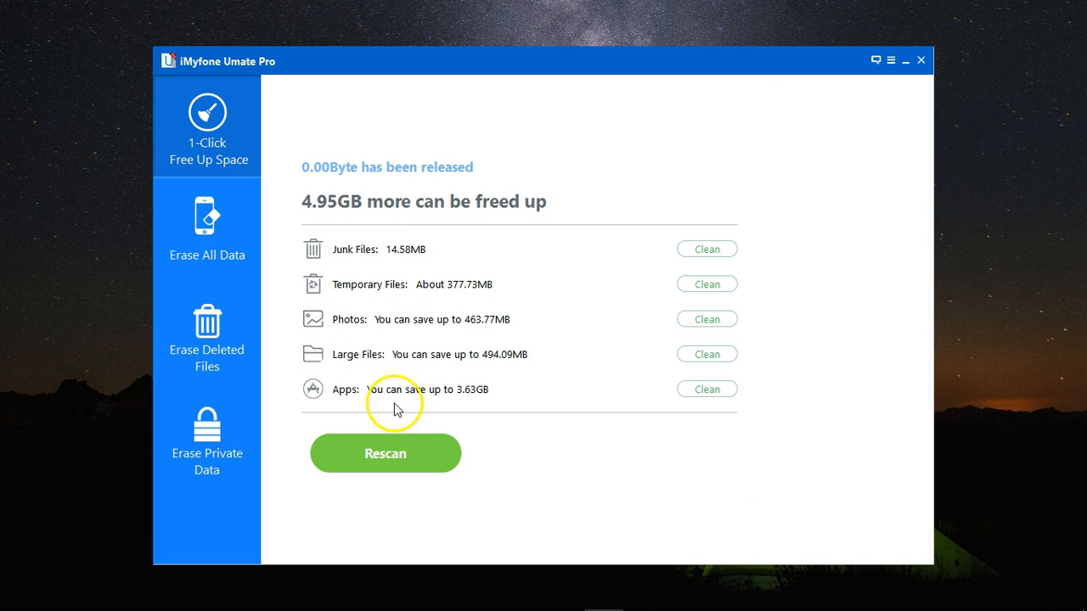
pyautogui.click(706, 249)
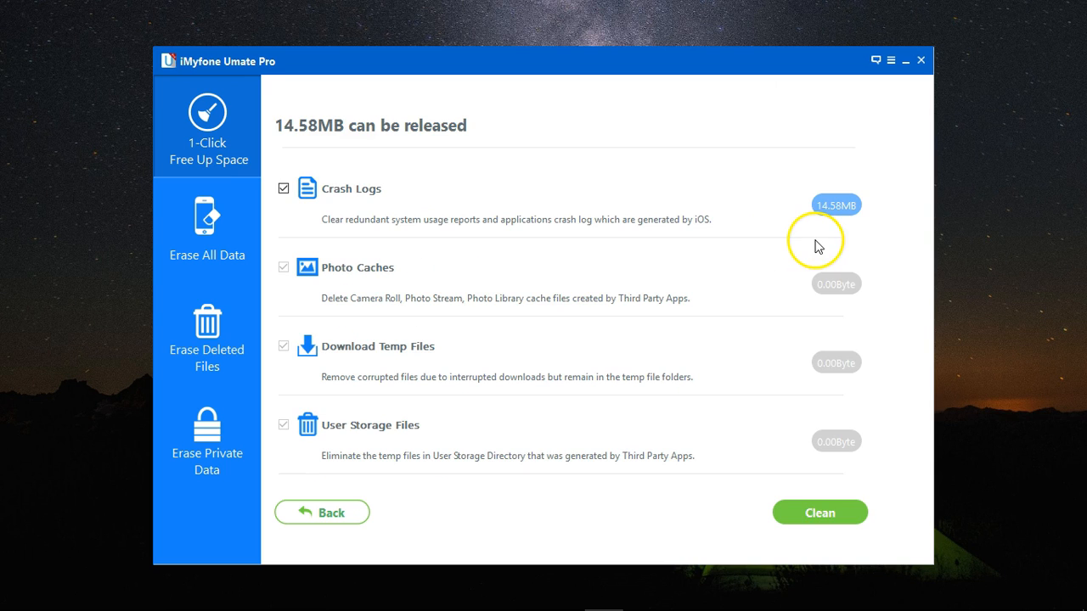
# - Clean the 14.58MB of junk files, then start clearing the 377.73MB of temporary files
pyautogui.click(819, 512)
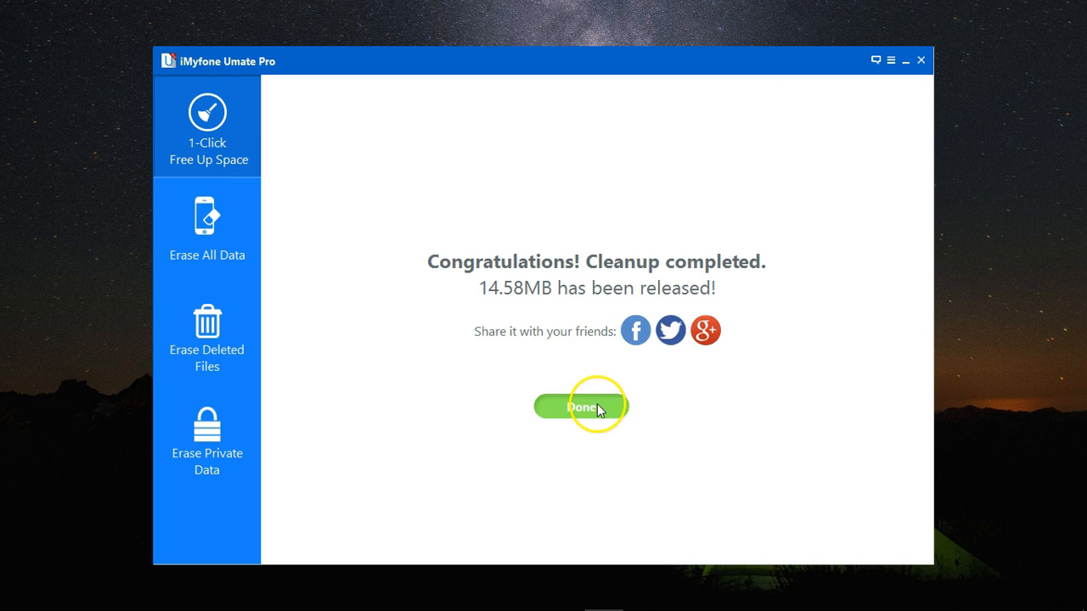
pyautogui.click(581, 407)
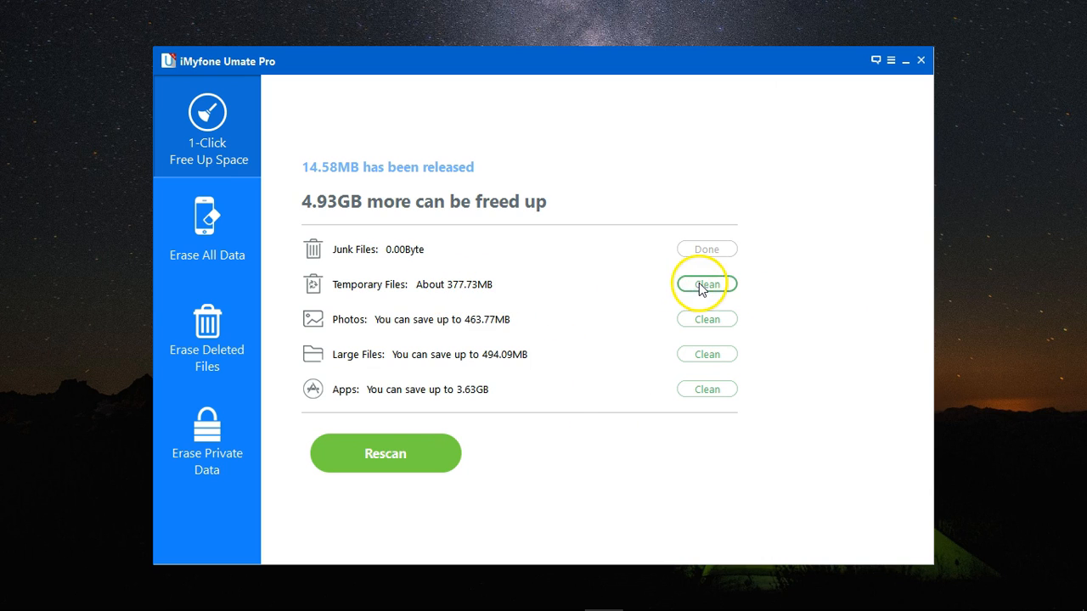
pyautogui.click(707, 284)
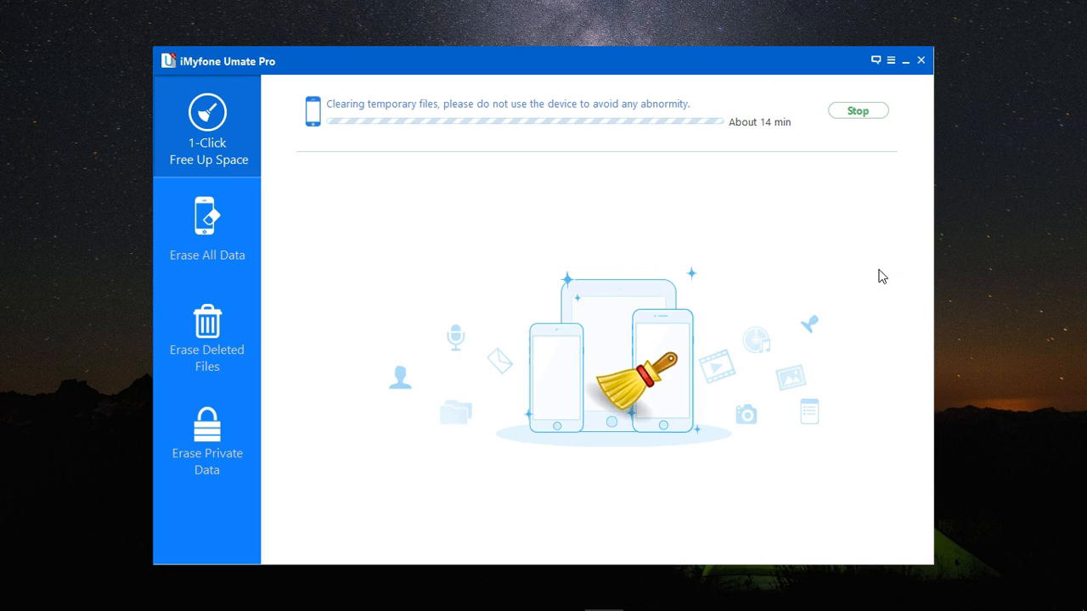